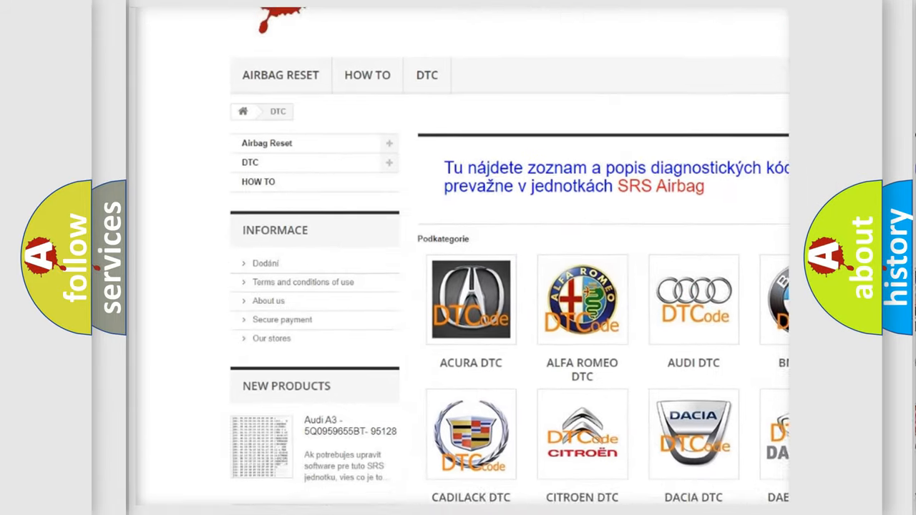
pyautogui.scroll(-3)
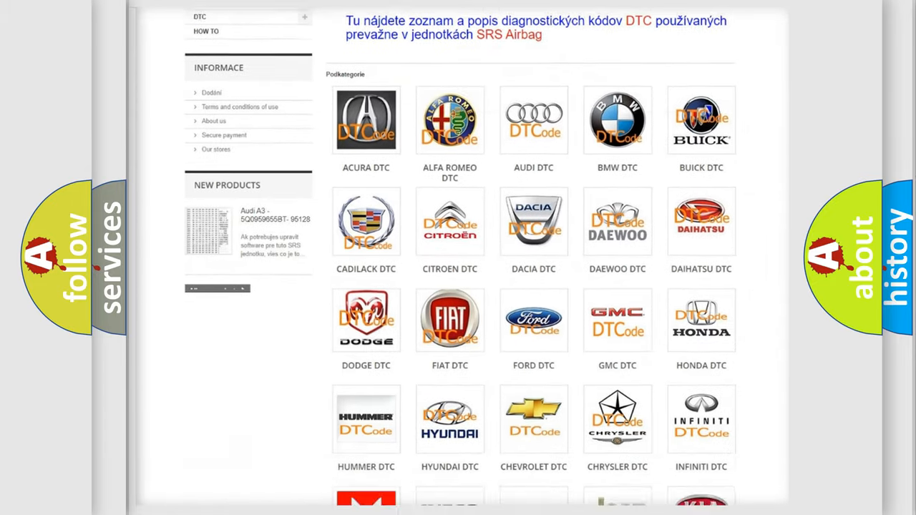
pyautogui.scroll(-3)
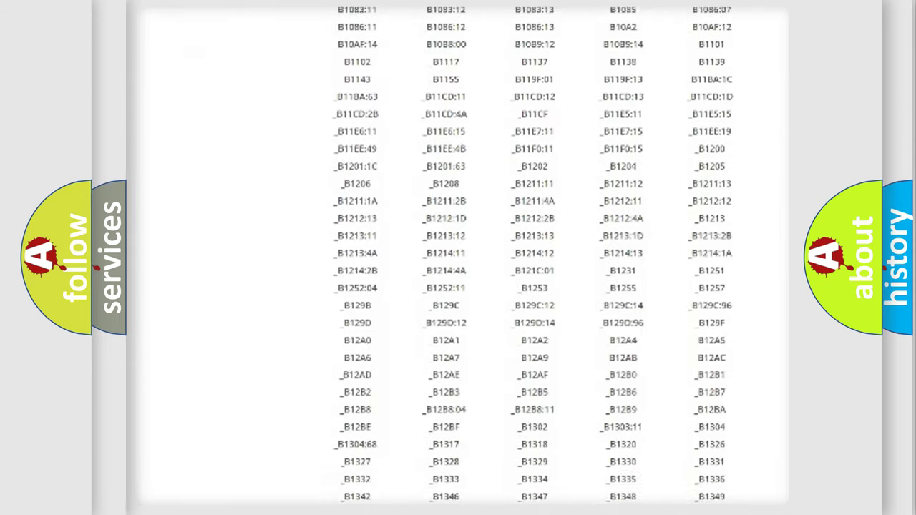
pyautogui.scroll(-3)
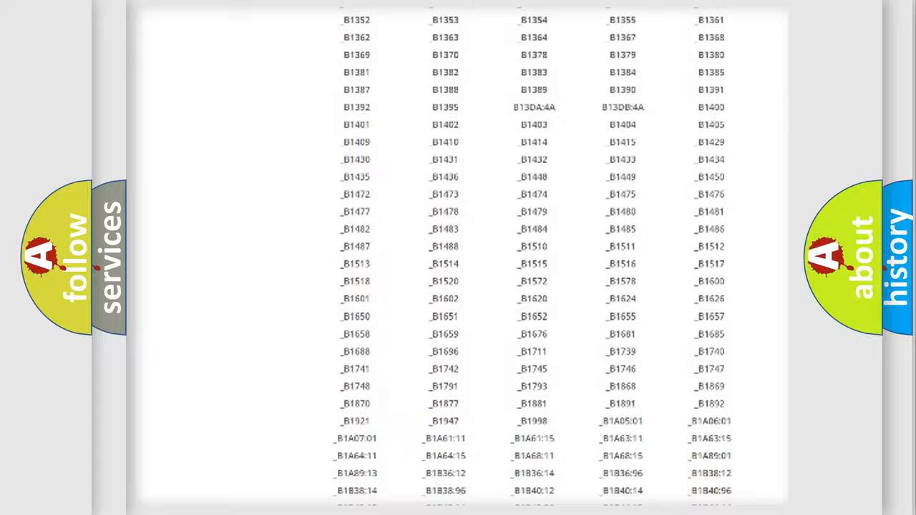